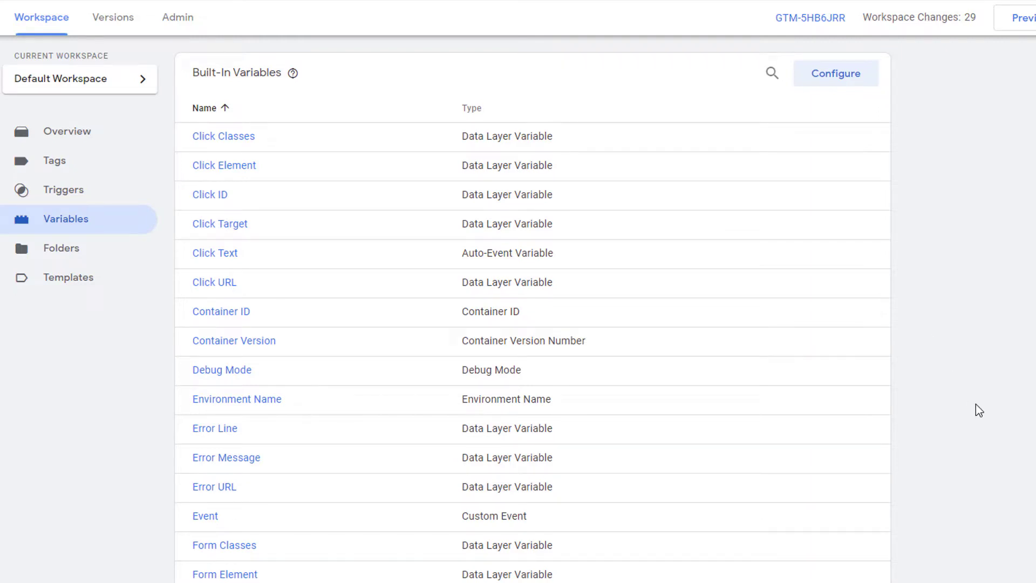
- Create a new Custom JavaScript variable whose function sets var2 = "abc", computes var1/var2 and returns varFinal
scroll("down", 3)
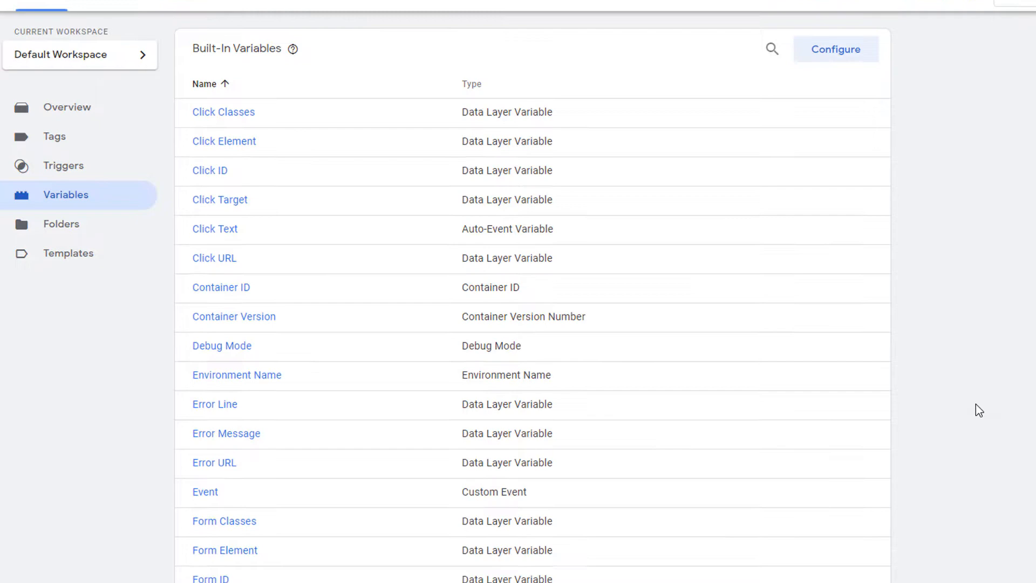
scroll("down", 3)
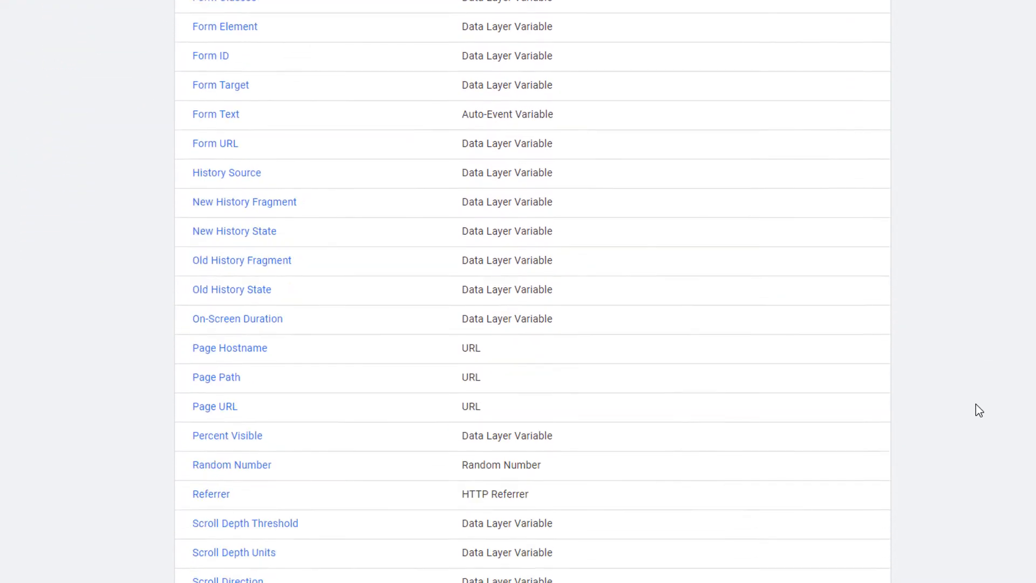
scroll("down", 3)
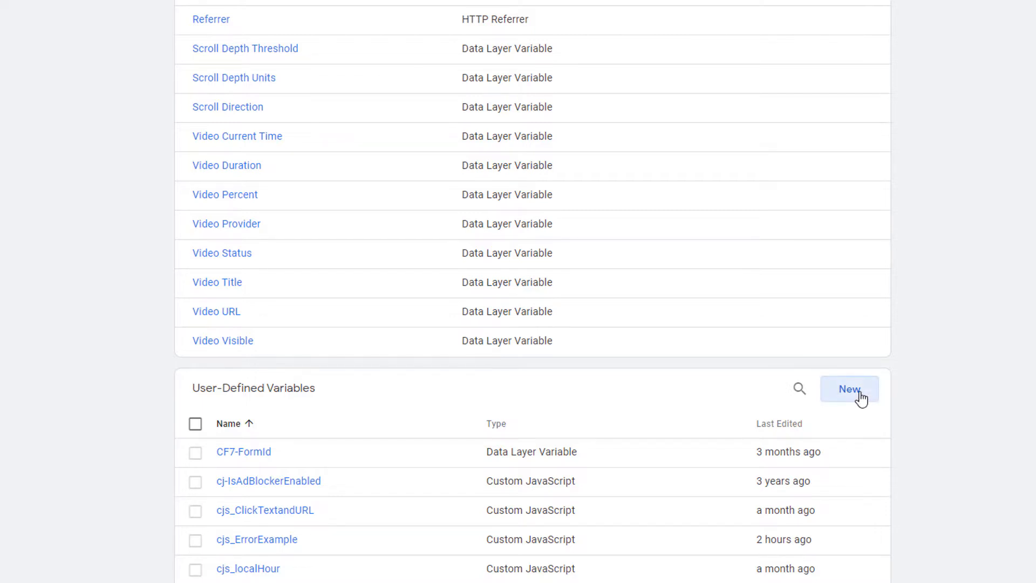
left_click(848, 388)
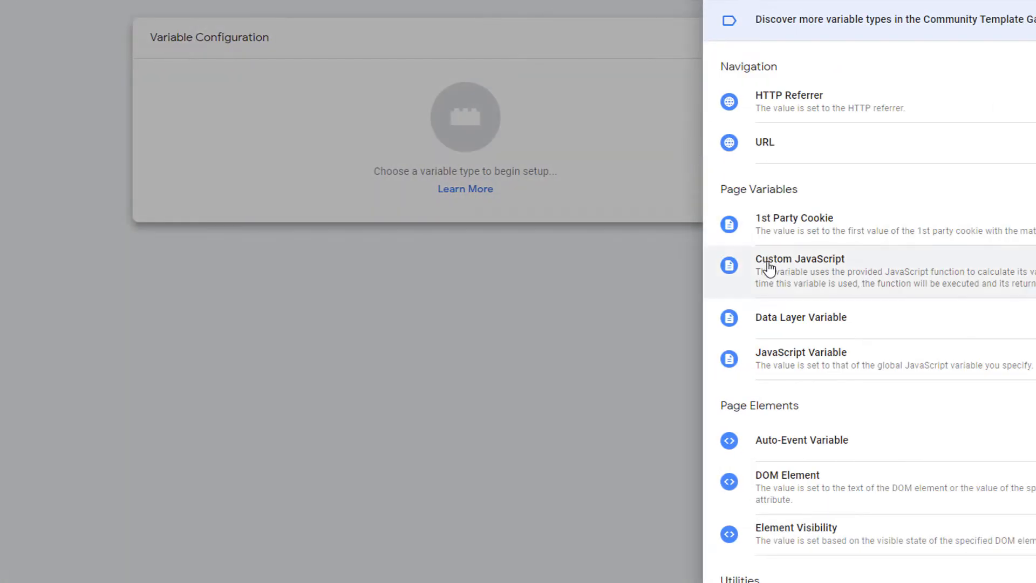
left_click(799, 259)
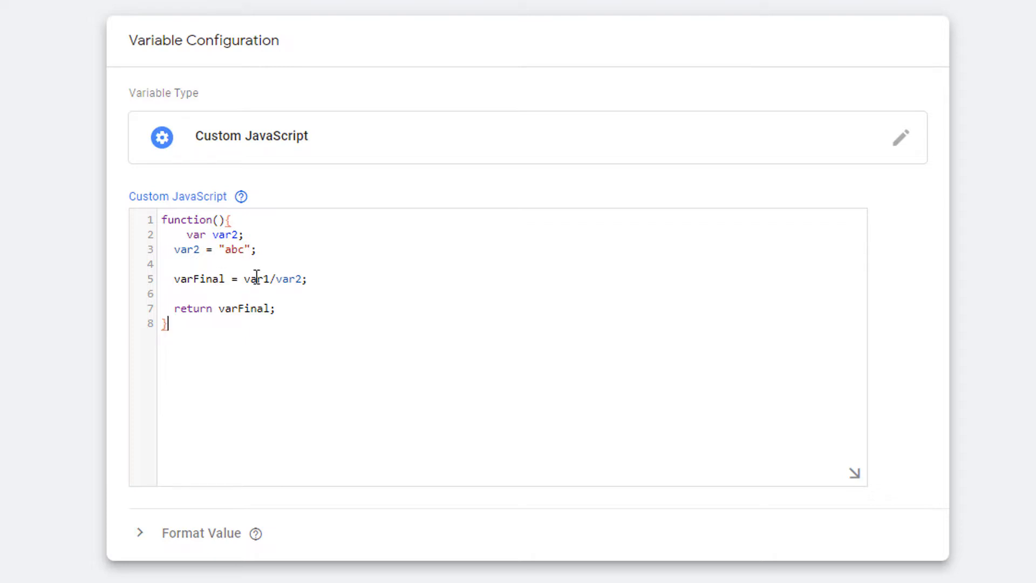
left_click(241, 236)
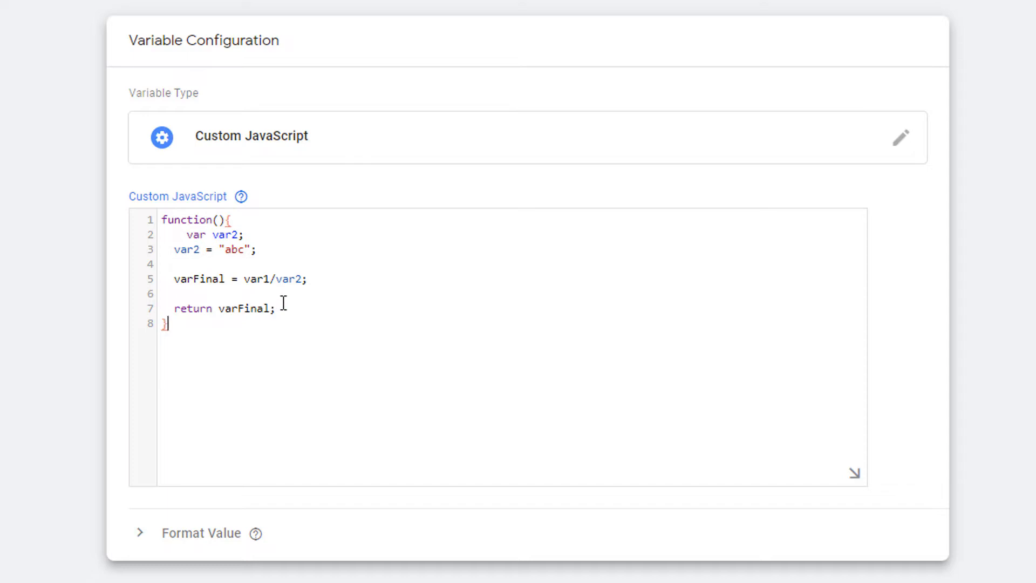
mouse_move(265, 278)
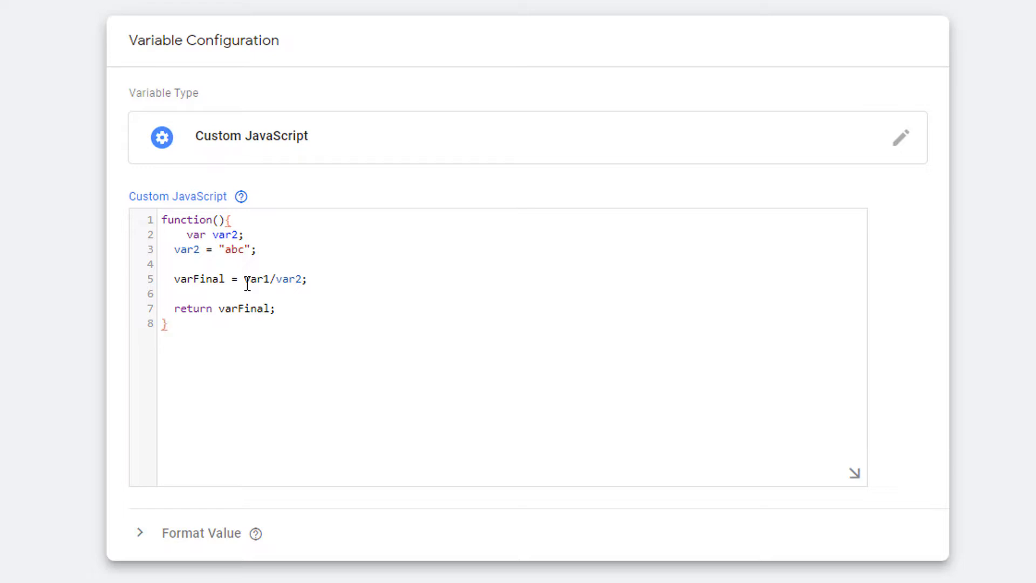
mouse_move(250, 309)
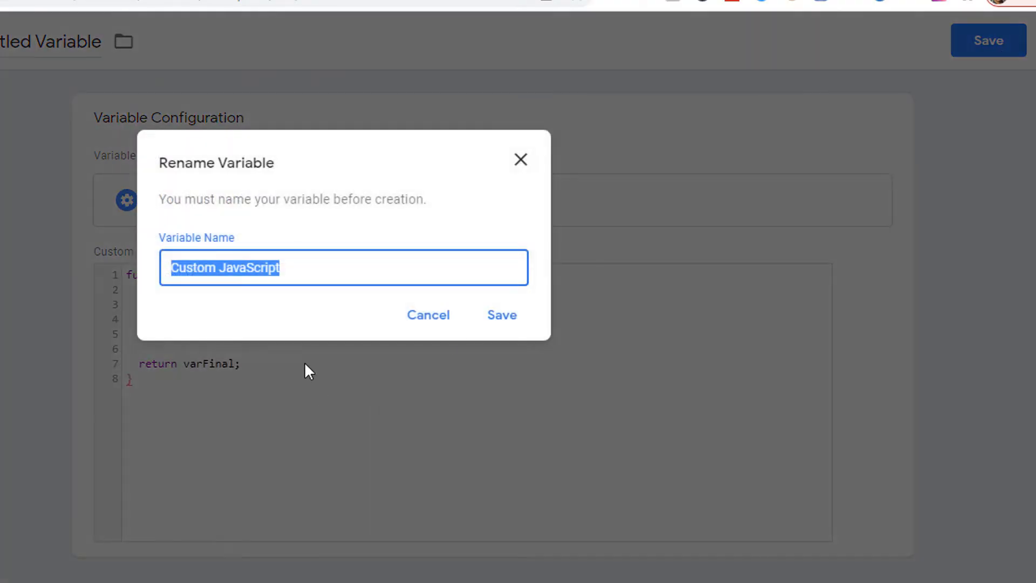
- Name the variable cjs_ErrorTest and save it to the user-defined variables list
type("c")
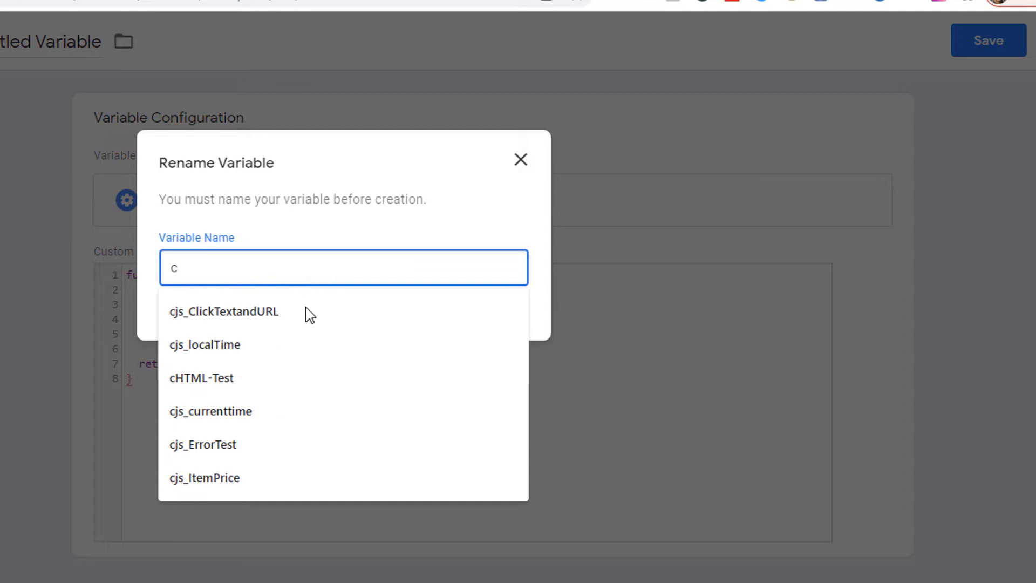
type("js_ErrorT")
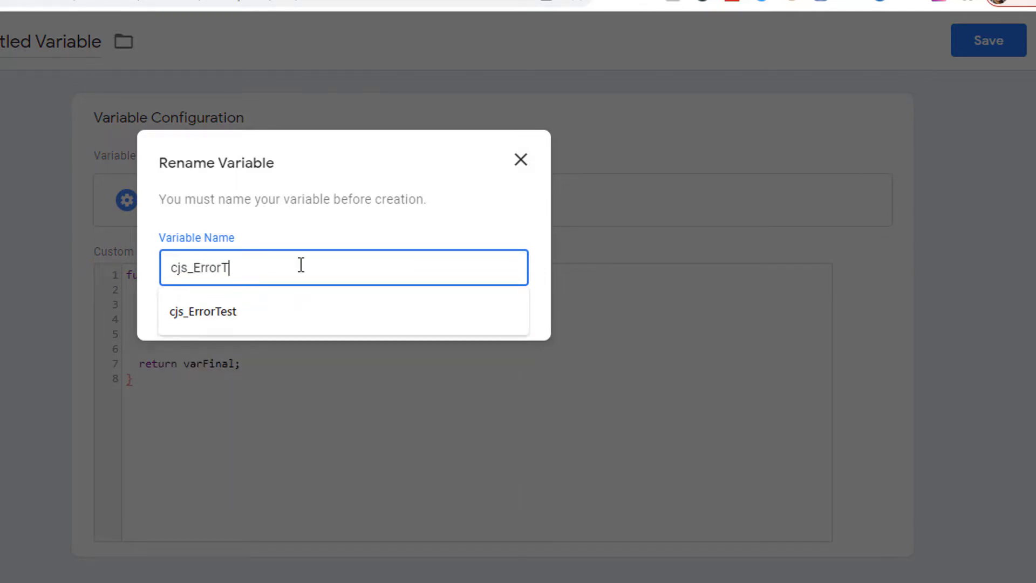
left_click(203, 310)
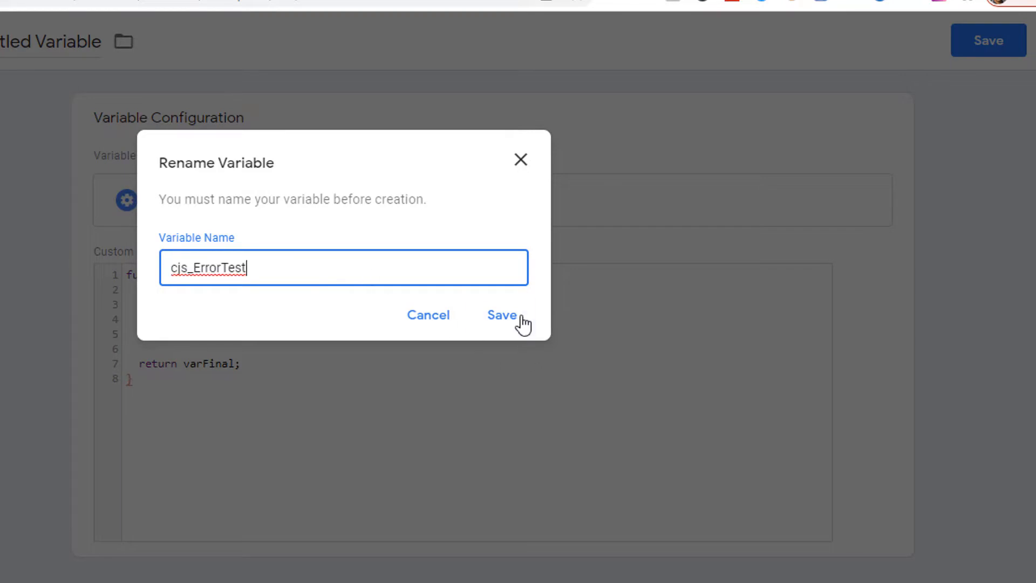
left_click(502, 315)
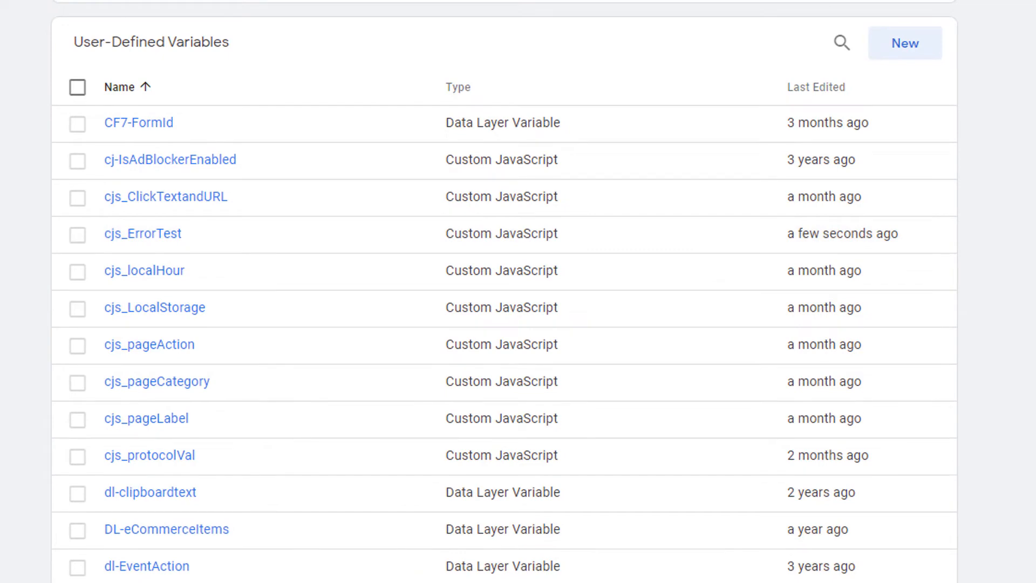
- Start a Tag Assistant preview session connected to the academy site
scroll("down", 3)
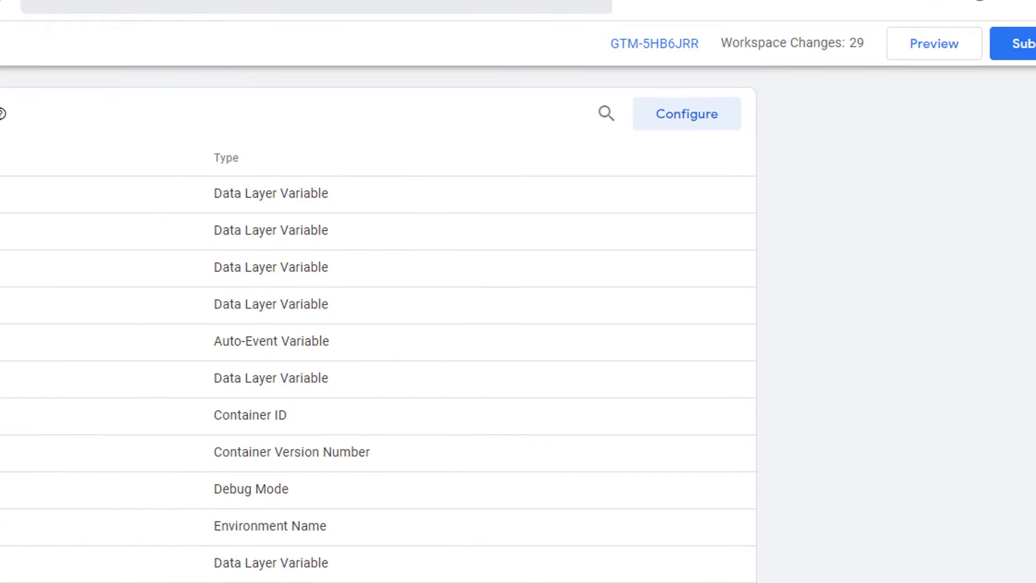
left_click(934, 43)
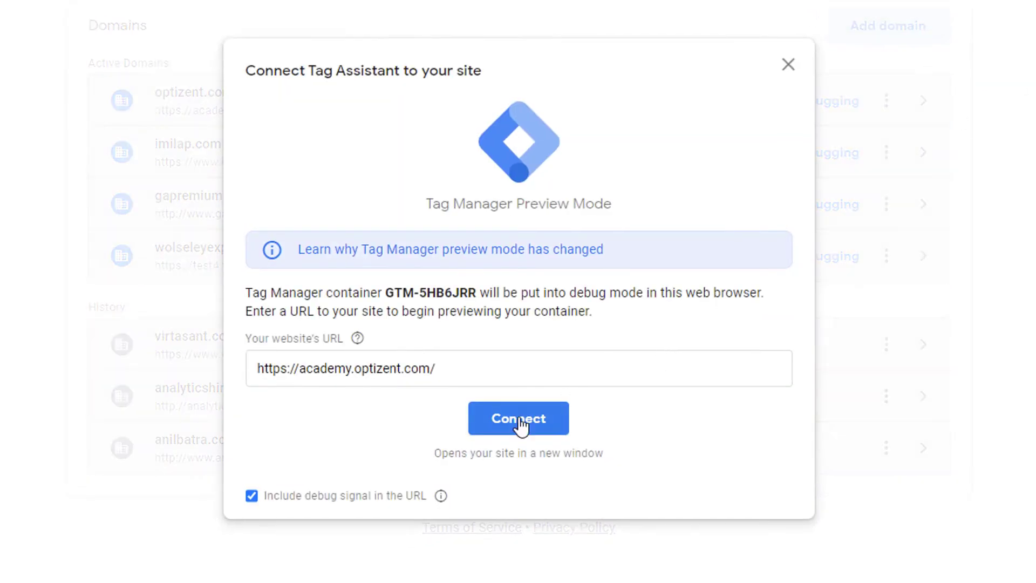
left_click(518, 419)
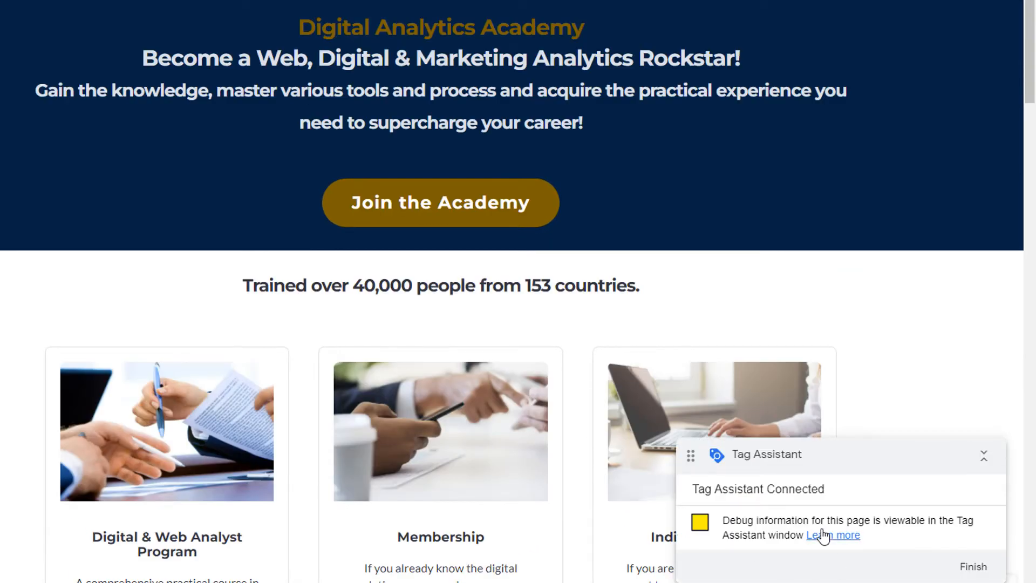
left_click(832, 534)
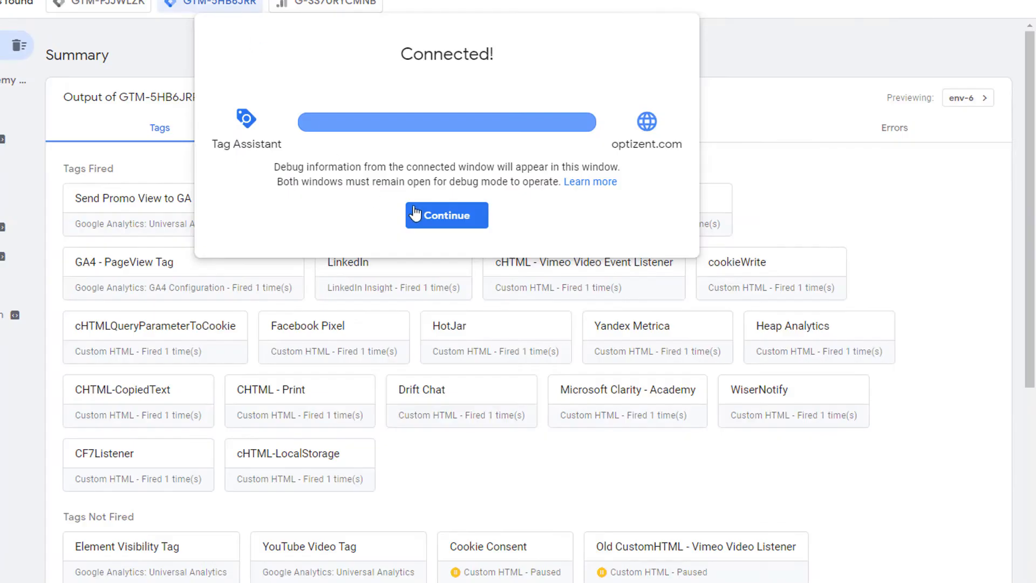
left_click(447, 215)
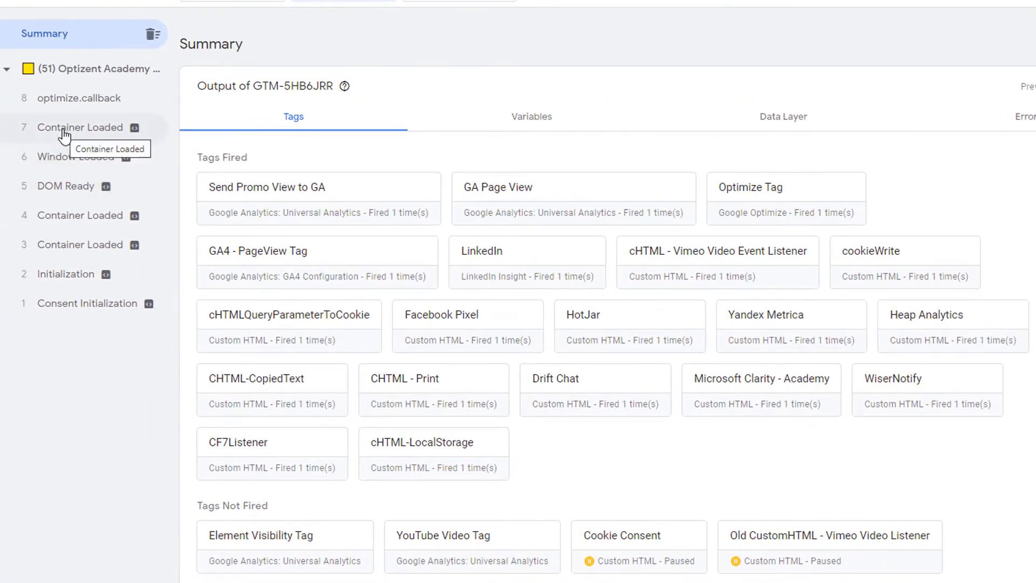
- View the Container Loaded event's variables, where cjs_ErrorTest returns undefined
left_click(80, 127)
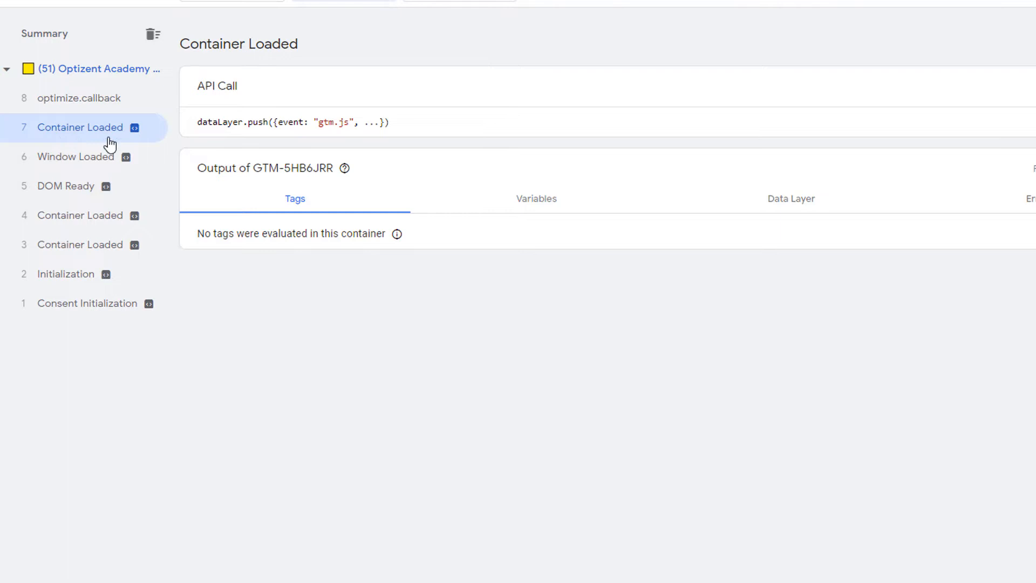
left_click(535, 199)
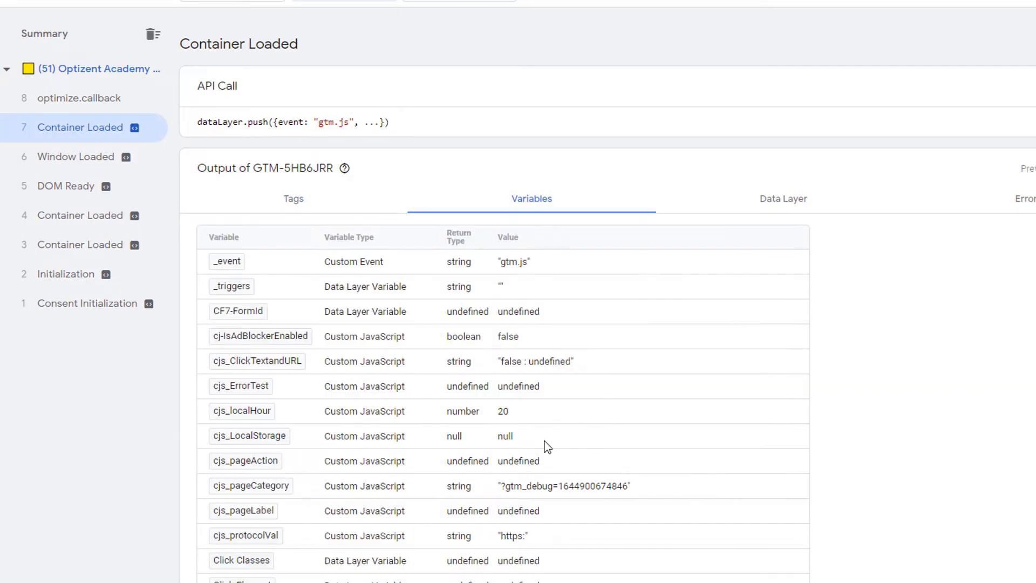
mouse_move(262, 401)
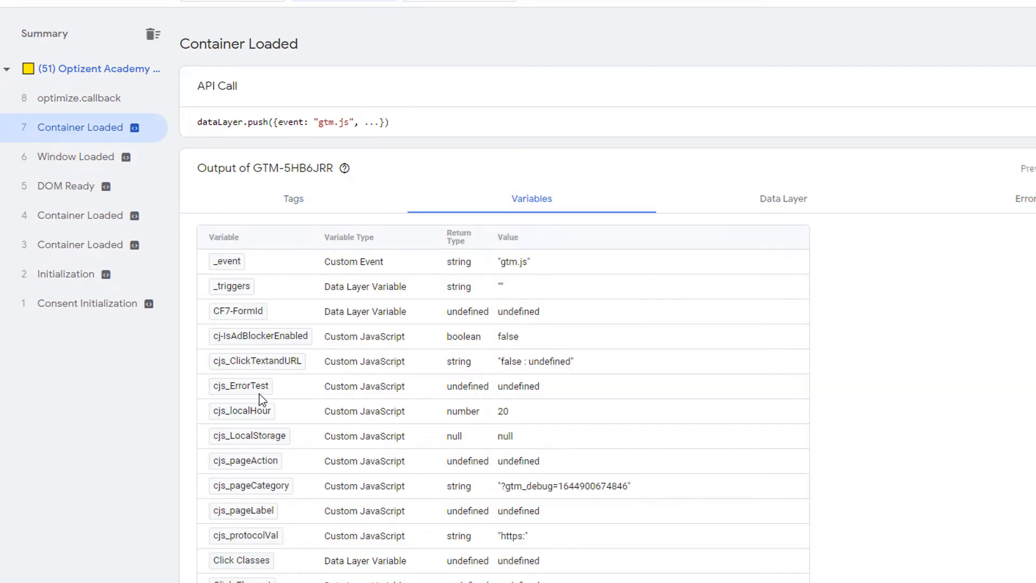
mouse_move(462, 395)
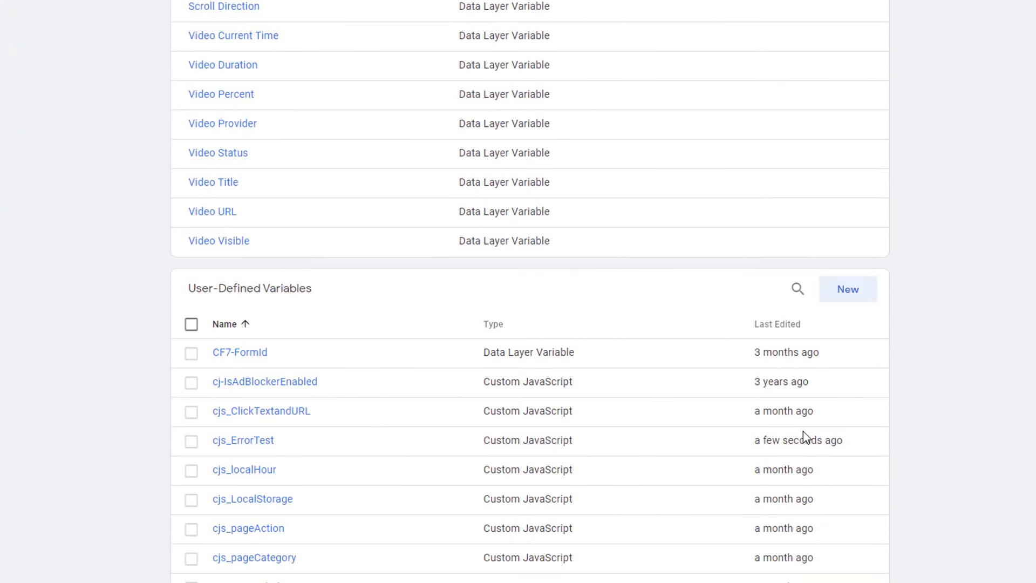
- Wrap the cjs_ErrorTest code in try{ … } catch(e){ } in the Custom JavaScript editor
scroll("down", 3)
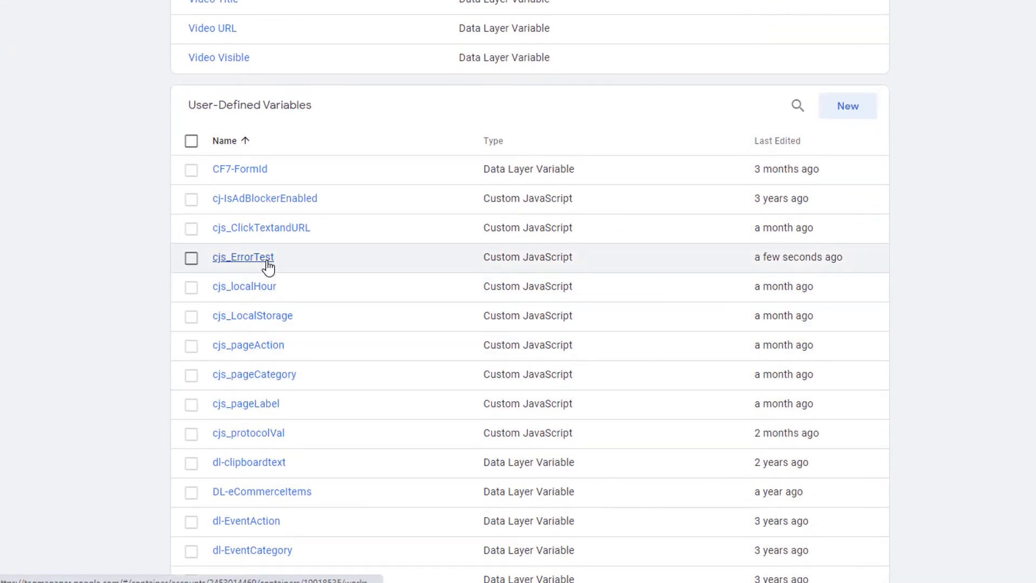
left_click(241, 256)
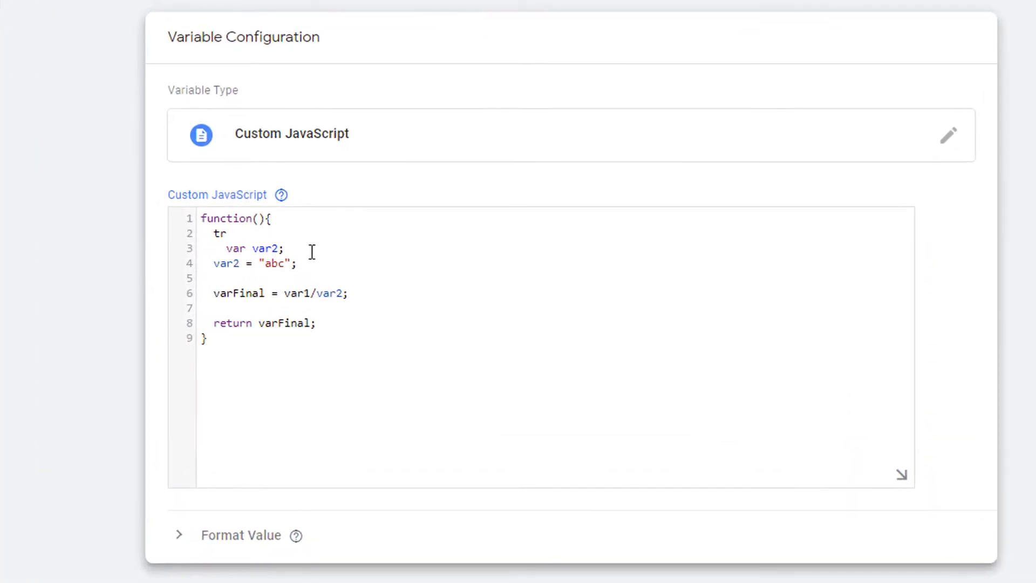
type("y{")
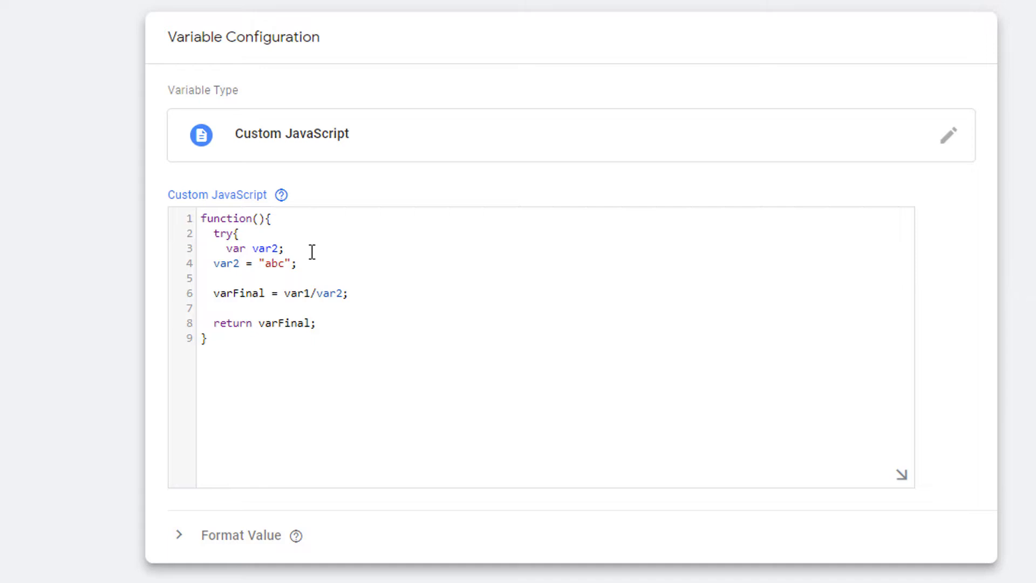
type("}")
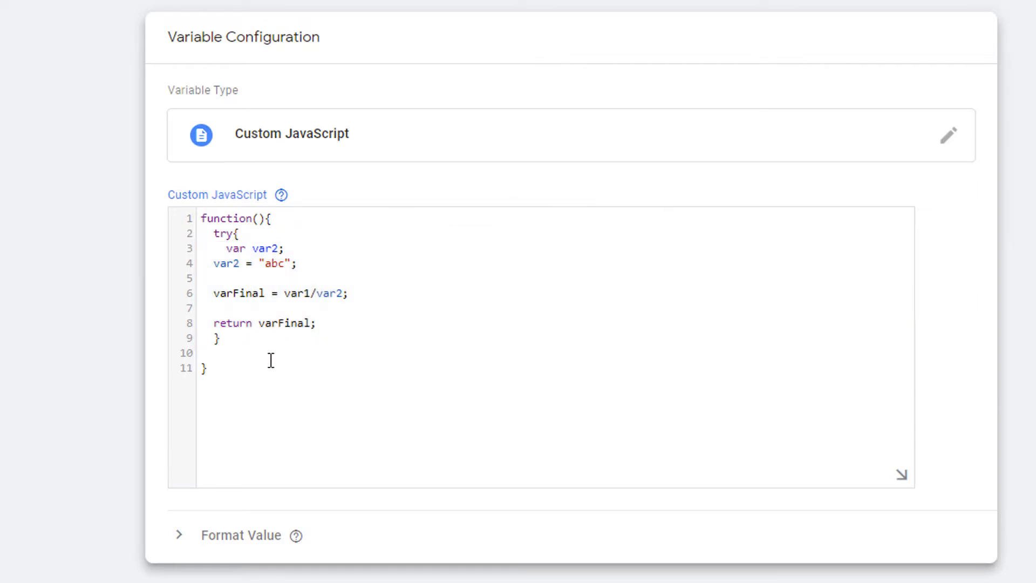
type("catch")
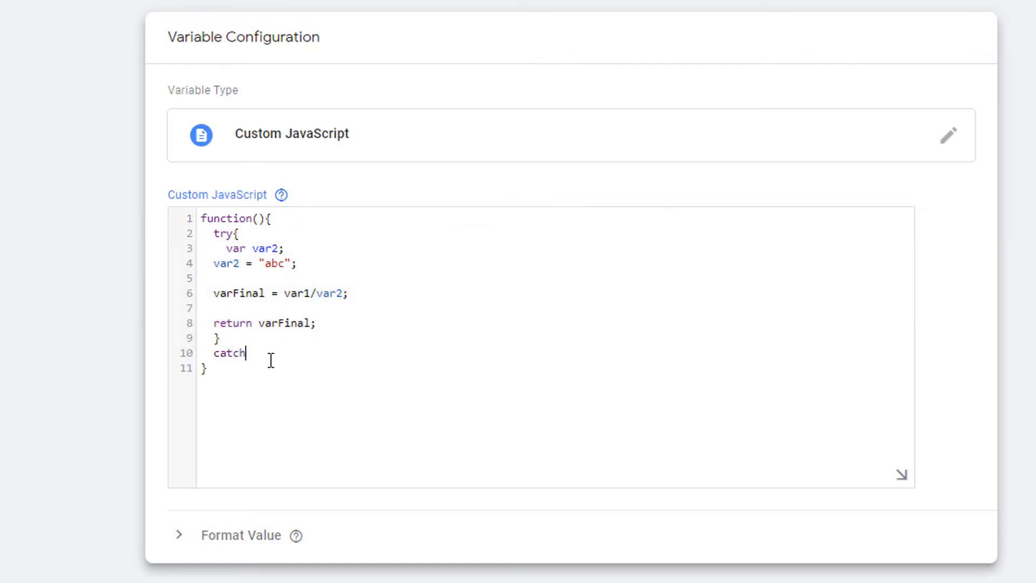
type("(")
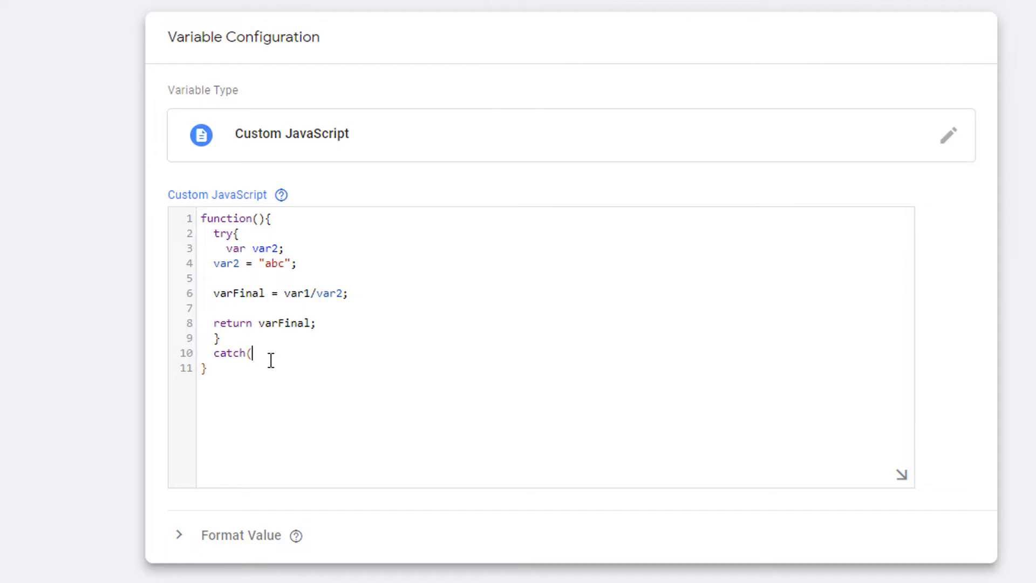
type("e)")
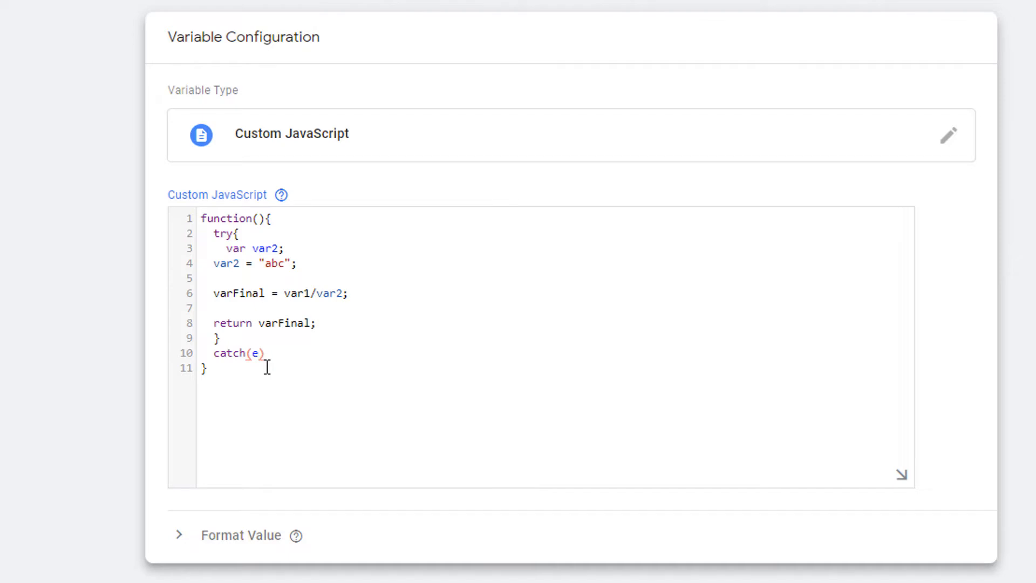
type("{")
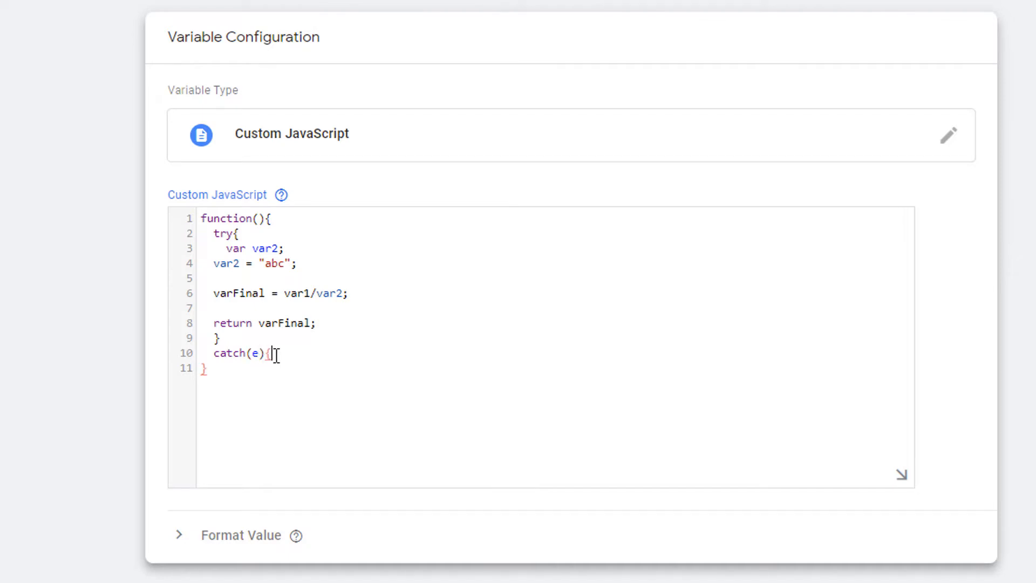
key("Enter")
type("}")
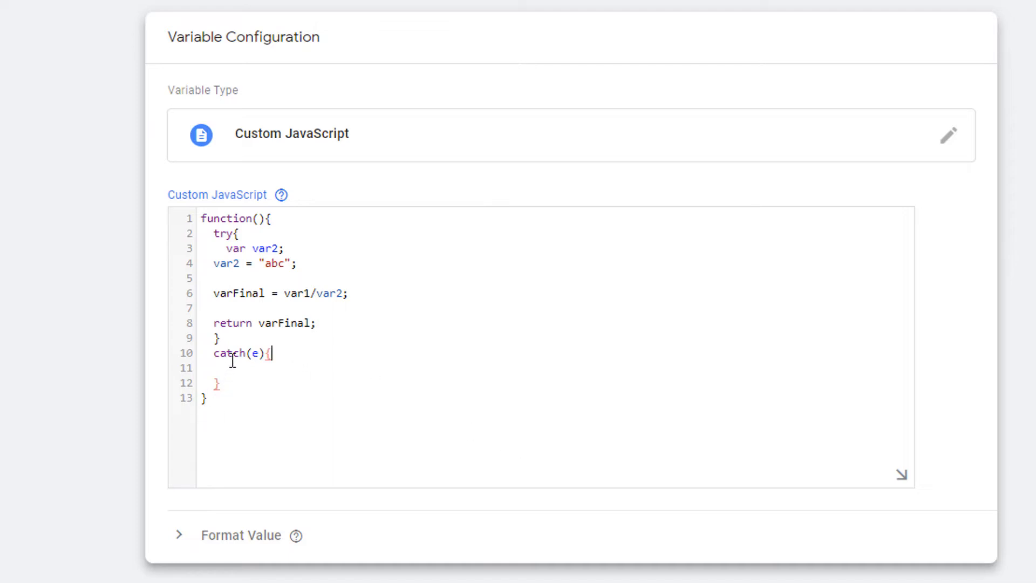
left_click_drag(214, 248, 318, 323)
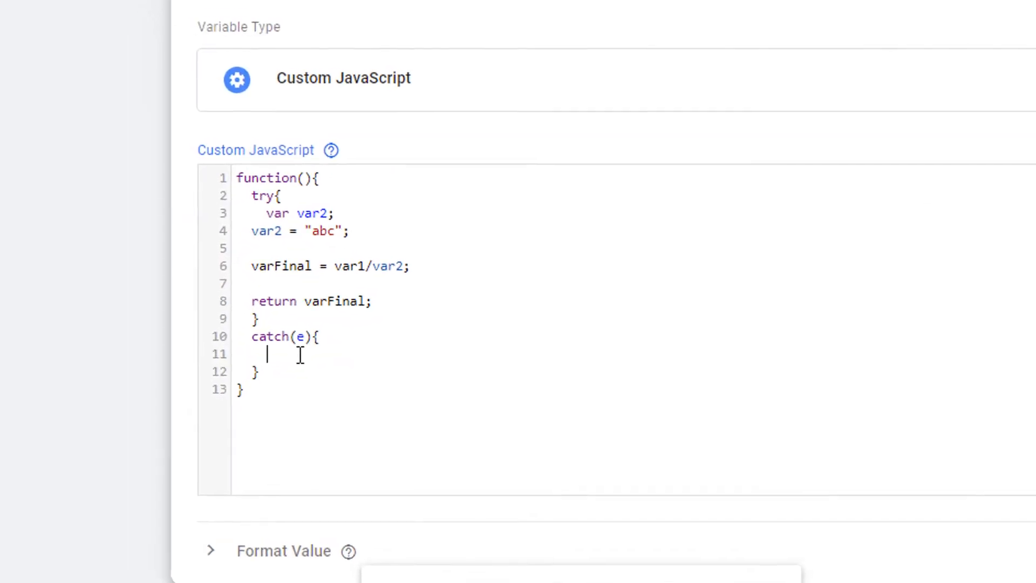
- Have the catch block return the string "Error Occurred"
type("return")
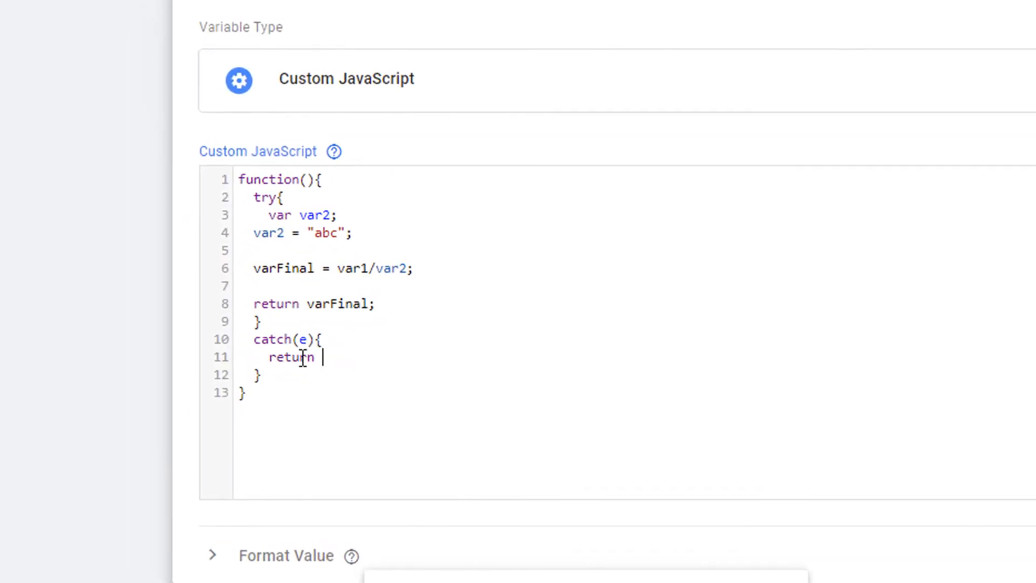
type("\"")
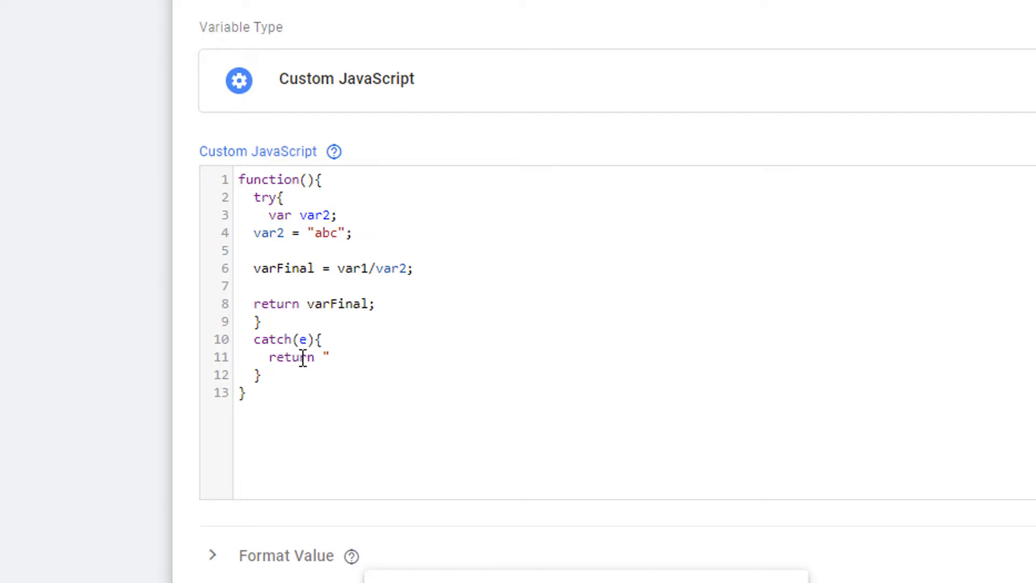
type("Error O")
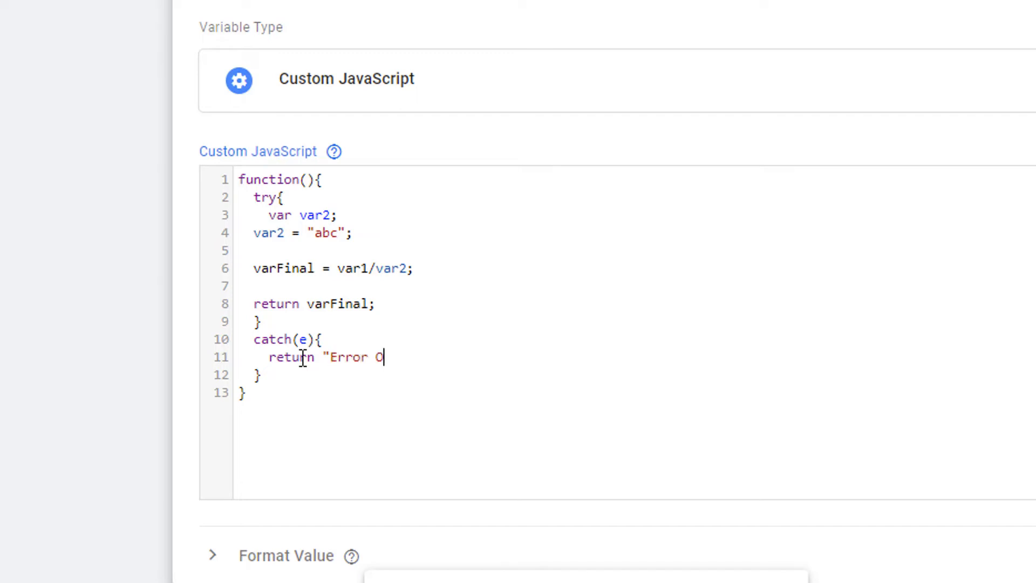
type("ccurr")
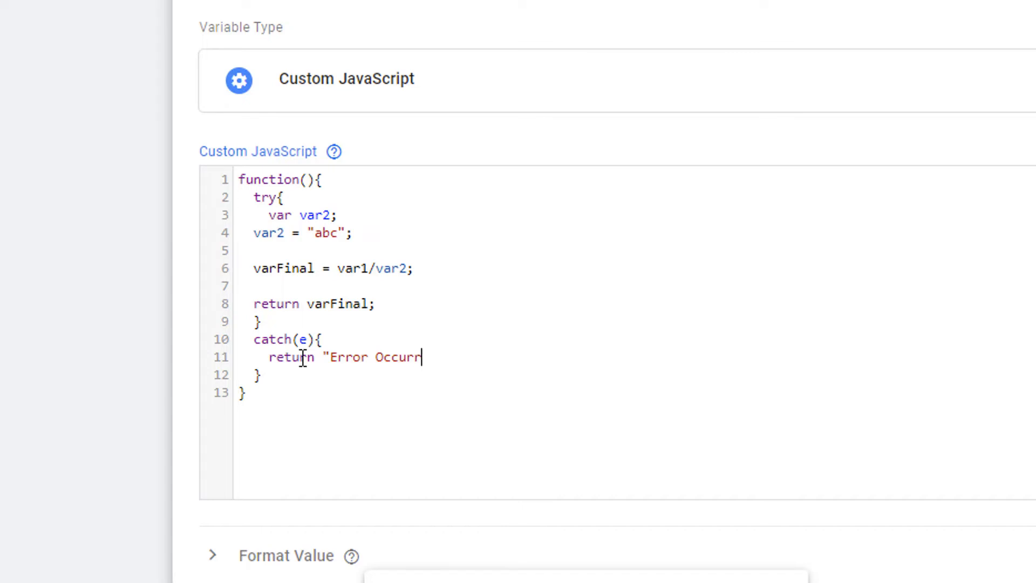
type("ed\";")
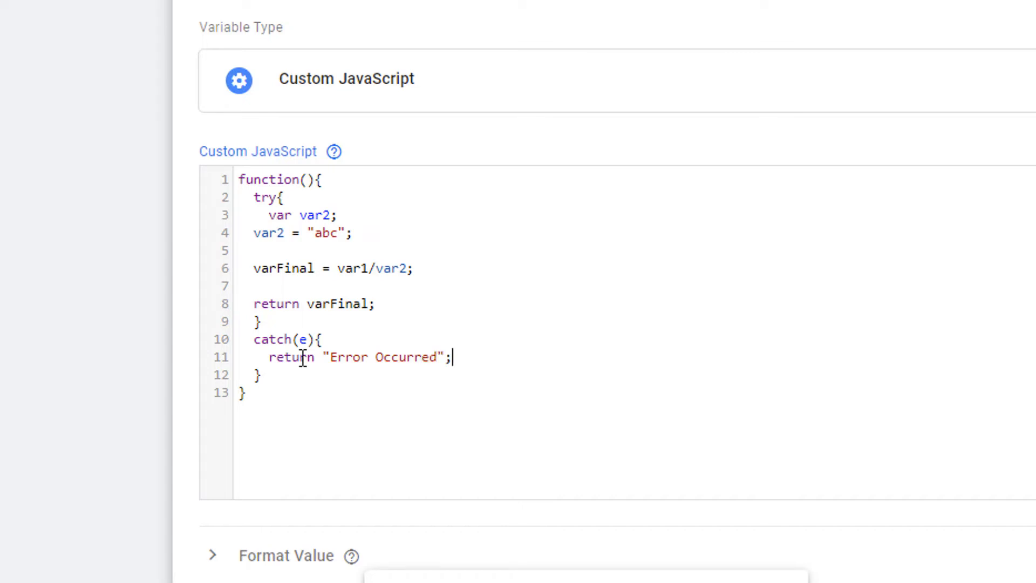
mouse_move(265, 234)
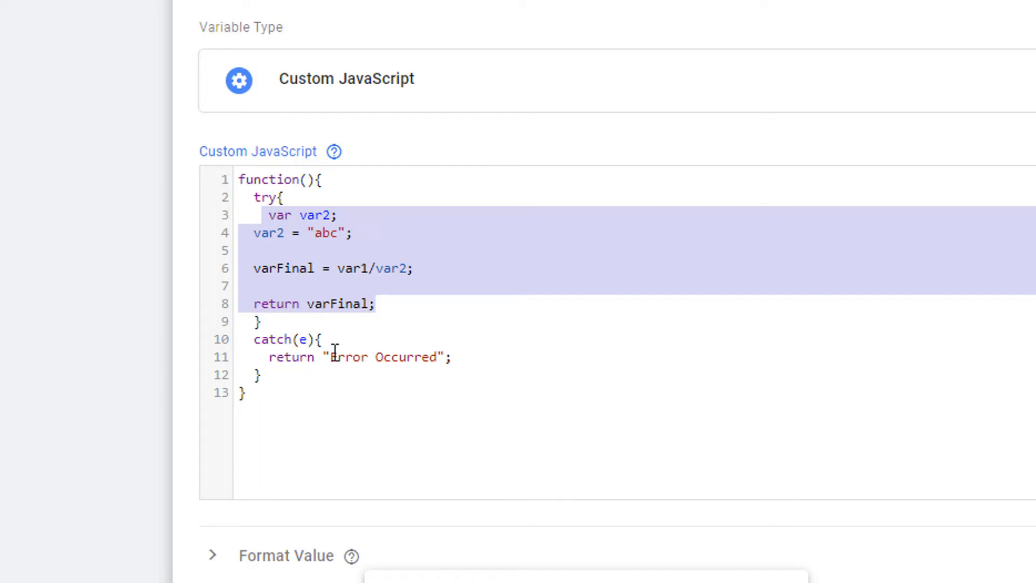
- Replace the "Error Occurred" string so the catch block returns e.message
double_click(345, 357)
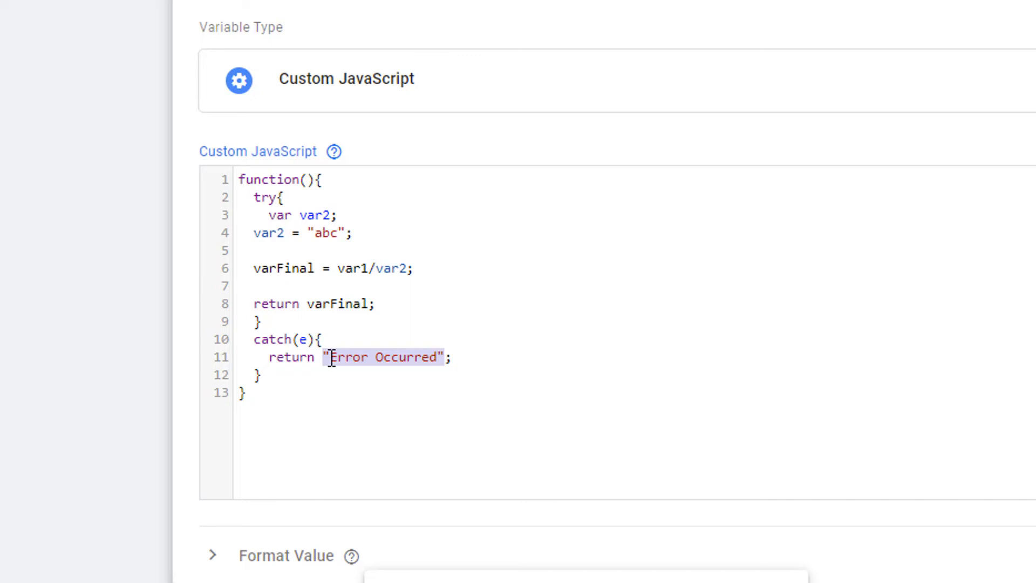
type("e.m;")
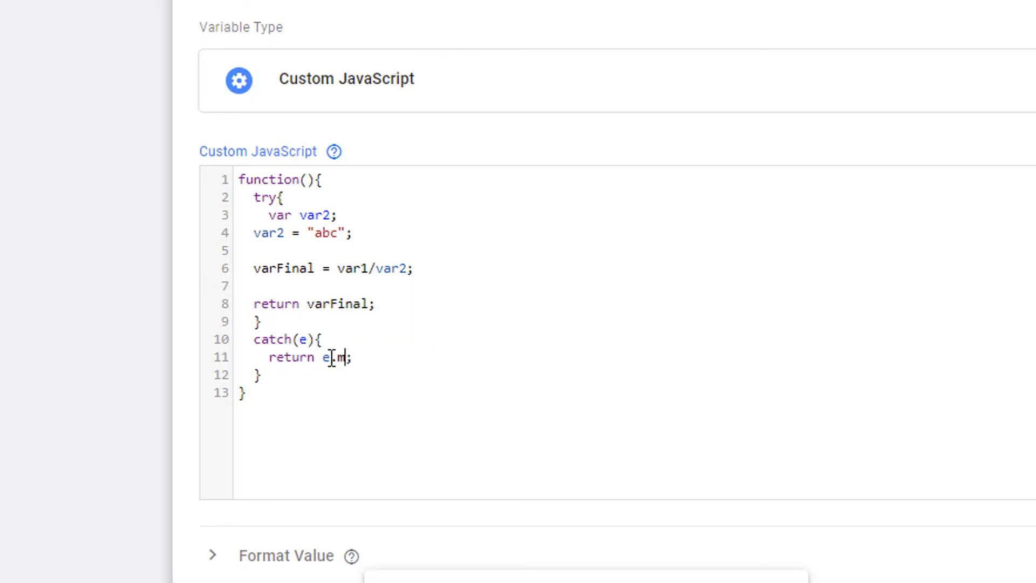
type("essage")
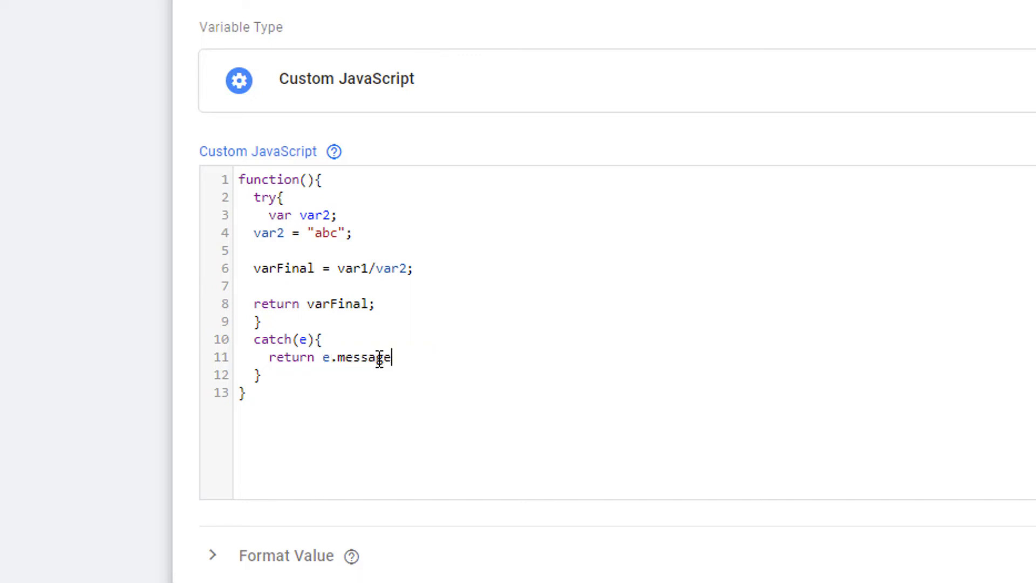
type(";")
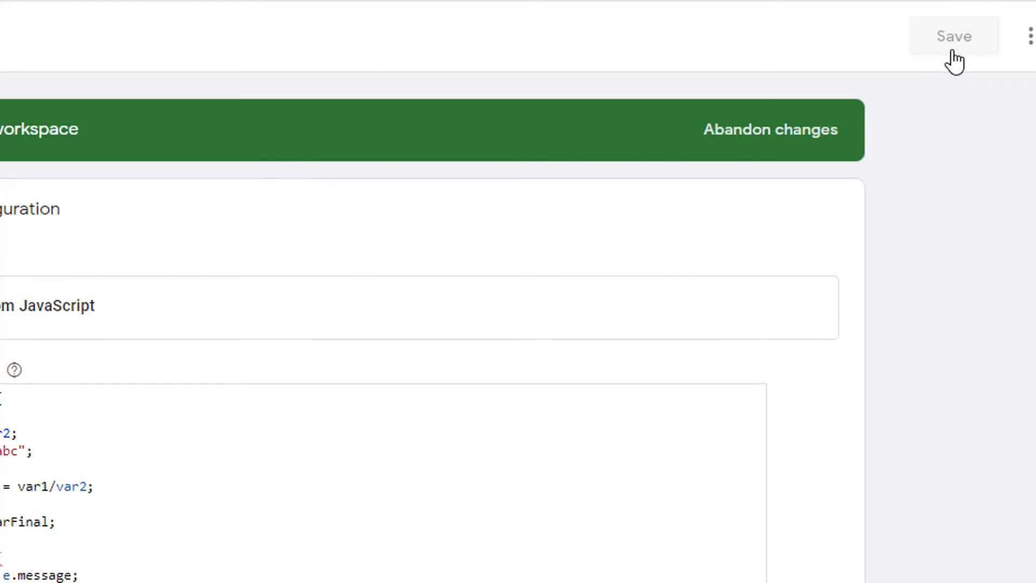
- Save cjs_ErrorTest and start a fresh Tag Assistant preview connected to the site
left_click(953, 36)
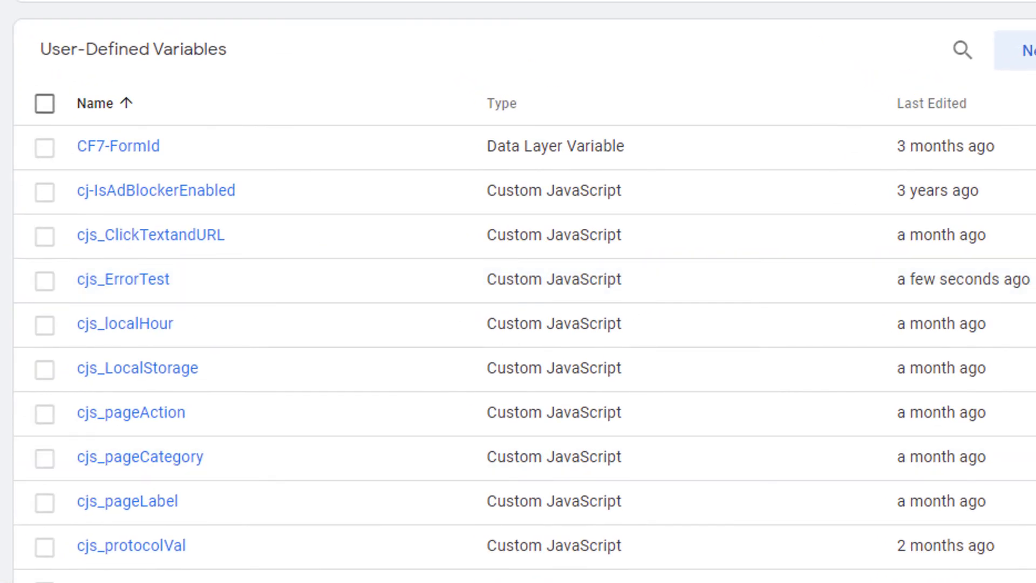
scroll("down", 3)
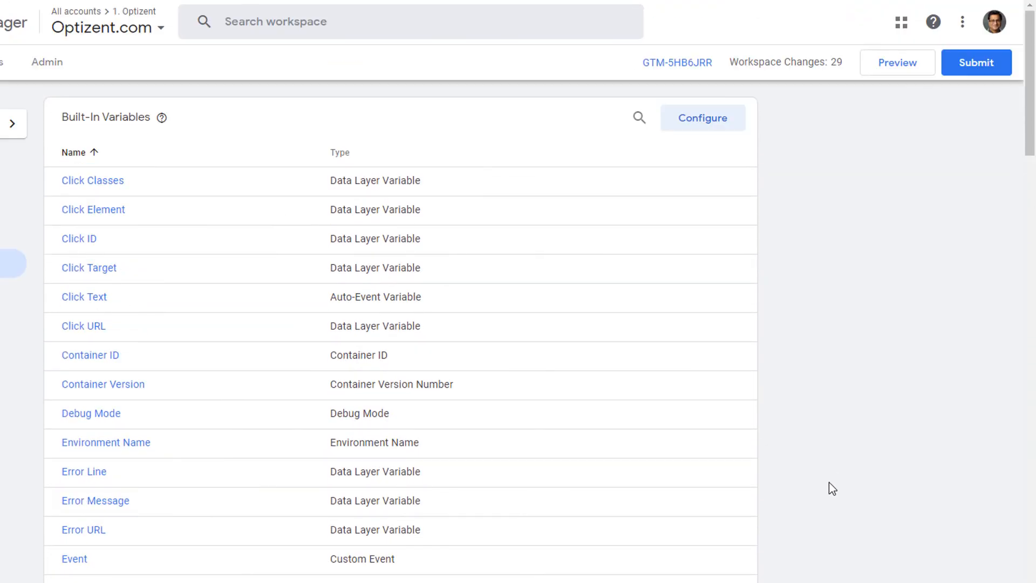
mouse_move(896, 62)
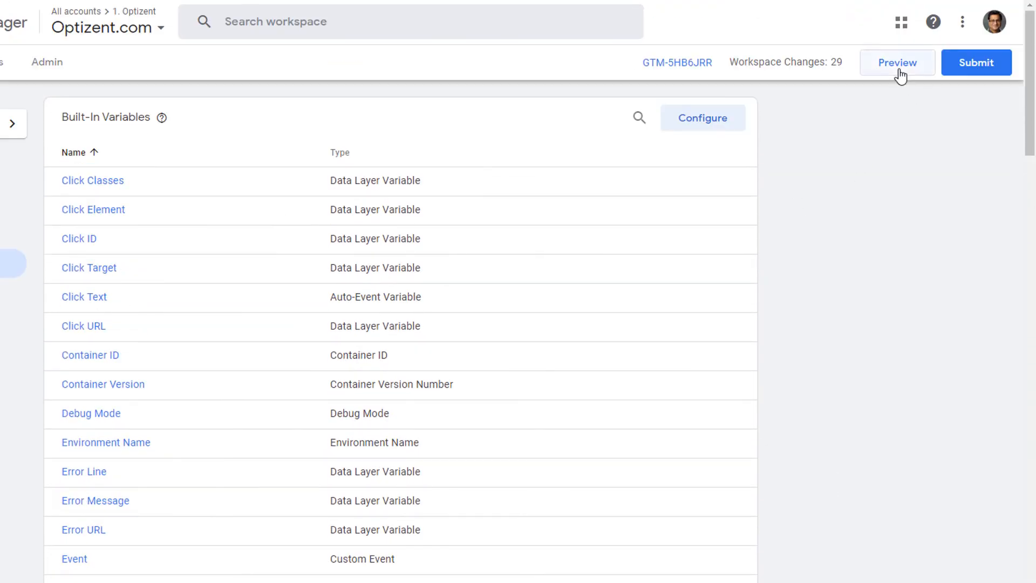
left_click(898, 62)
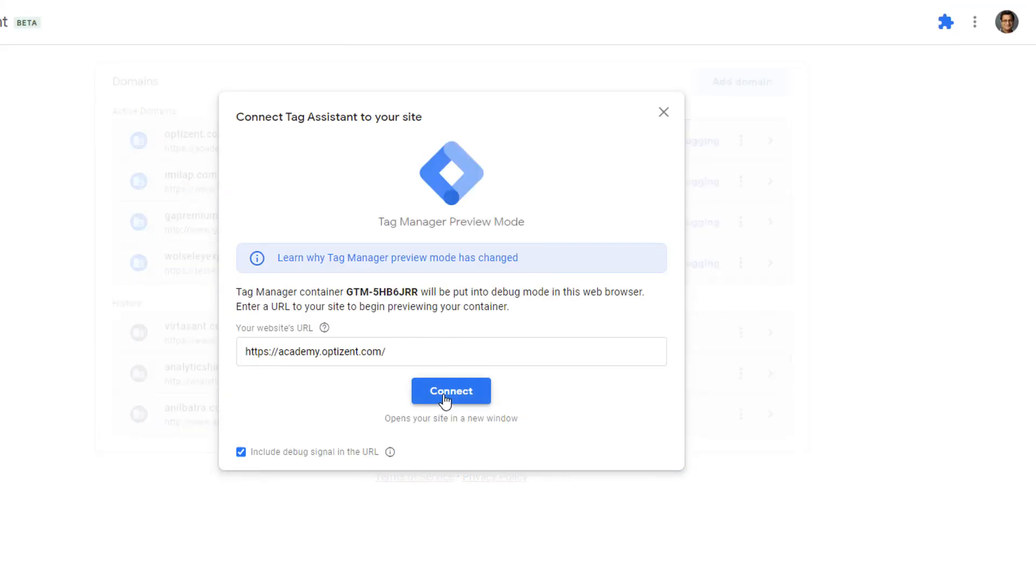
left_click(451, 390)
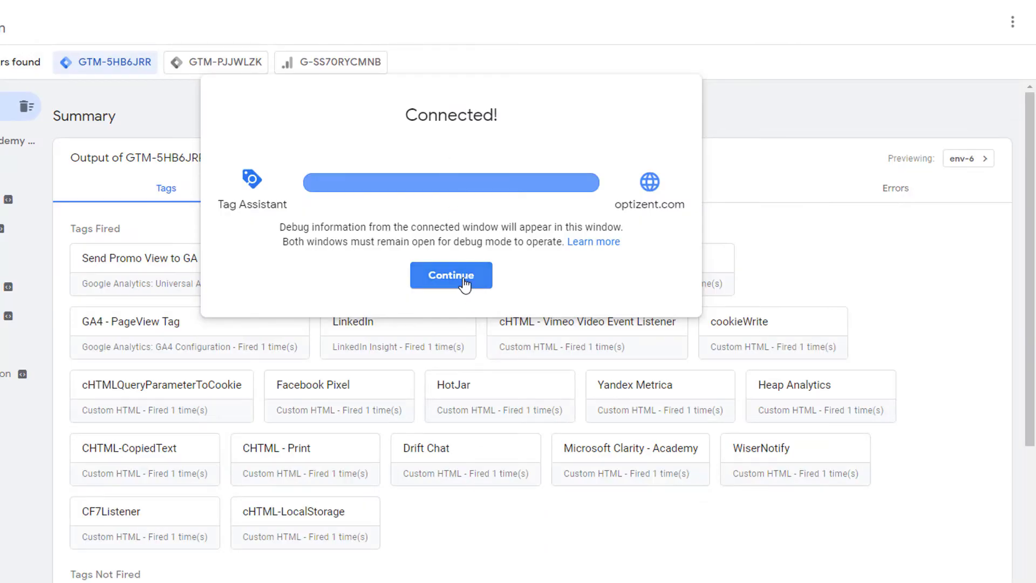
- Read cjs_ErrorTest as 'var1 is not defined' in the Container Loaded variables, then return to its code
left_click(451, 275)
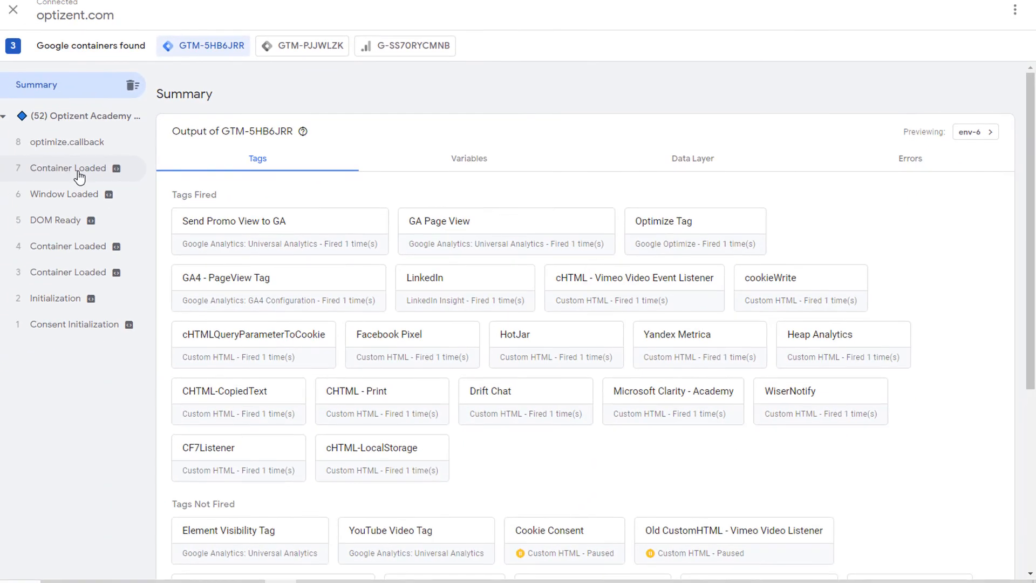
left_click(68, 167)
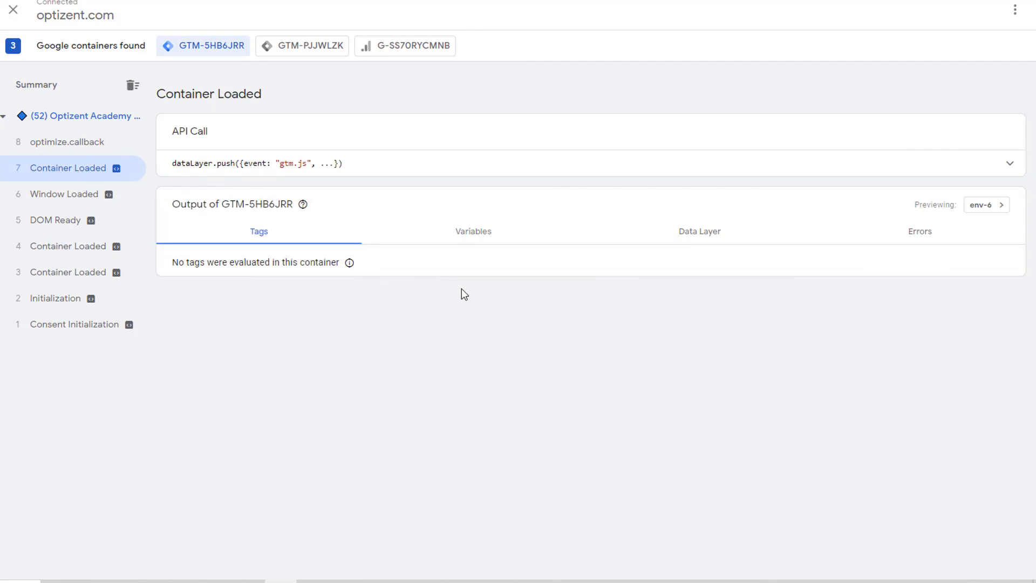
mouse_move(478, 238)
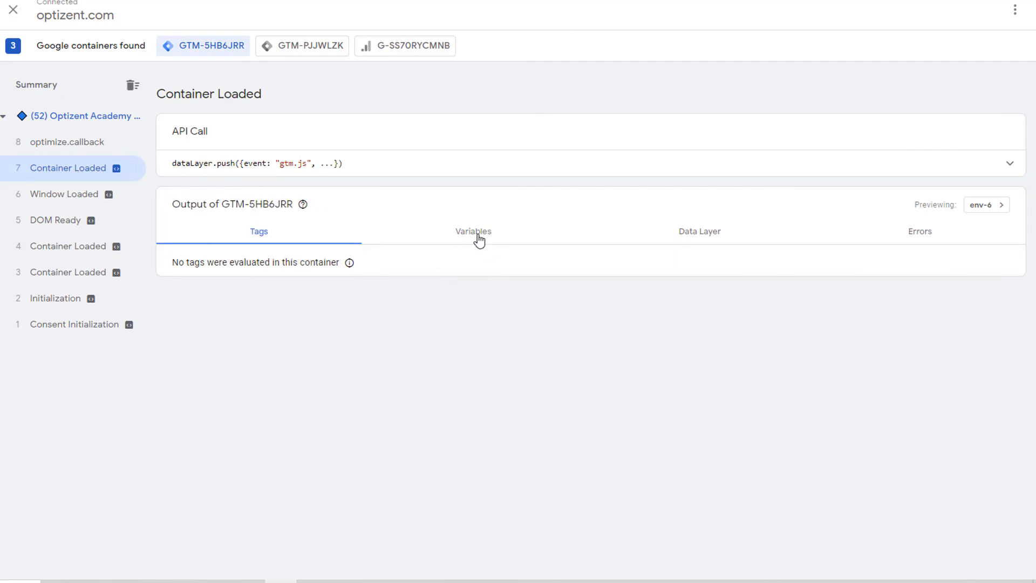
left_click(473, 231)
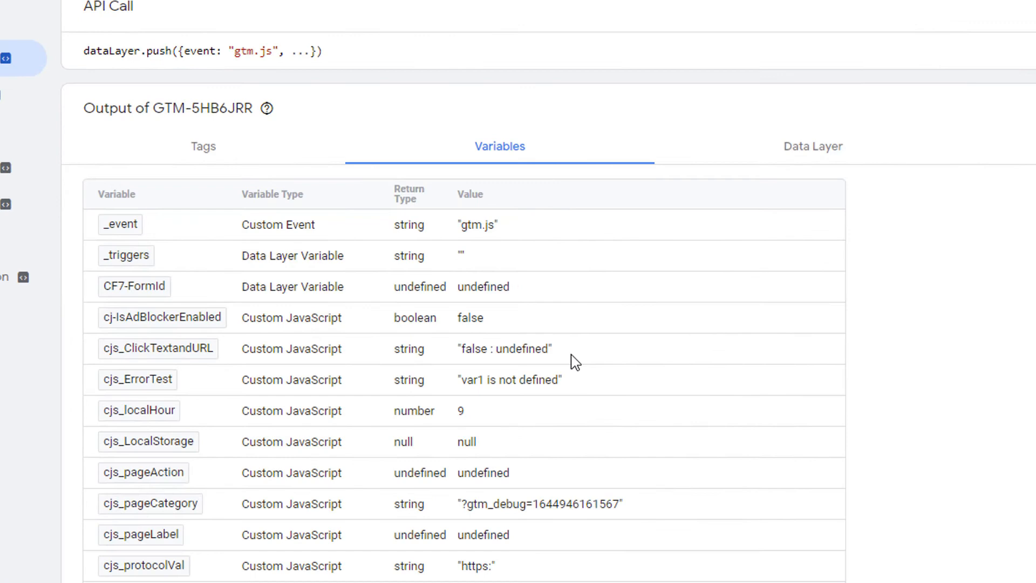
scroll("down", 3)
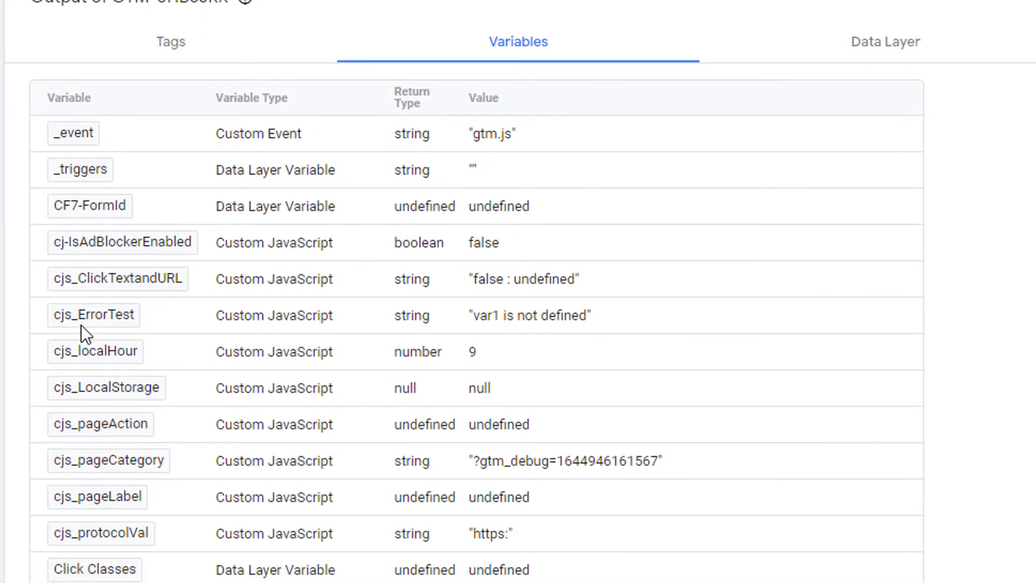
mouse_move(133, 335)
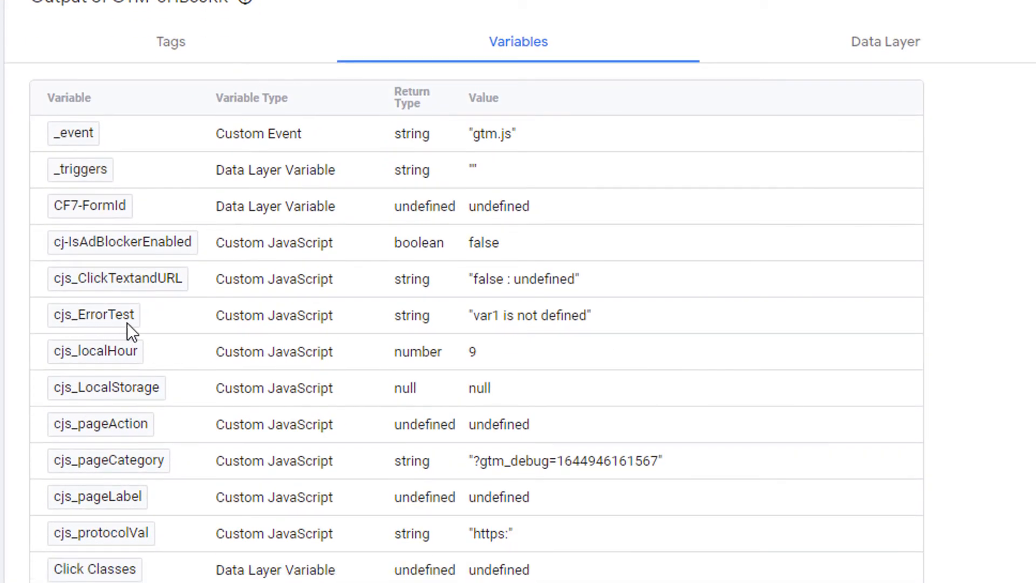
mouse_move(494, 340)
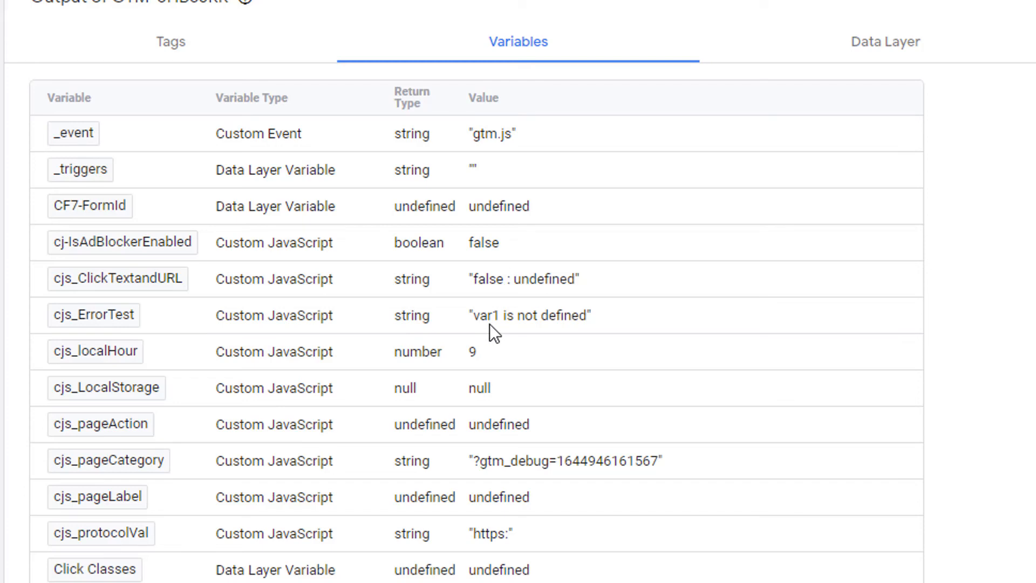
mouse_move(556, 340)
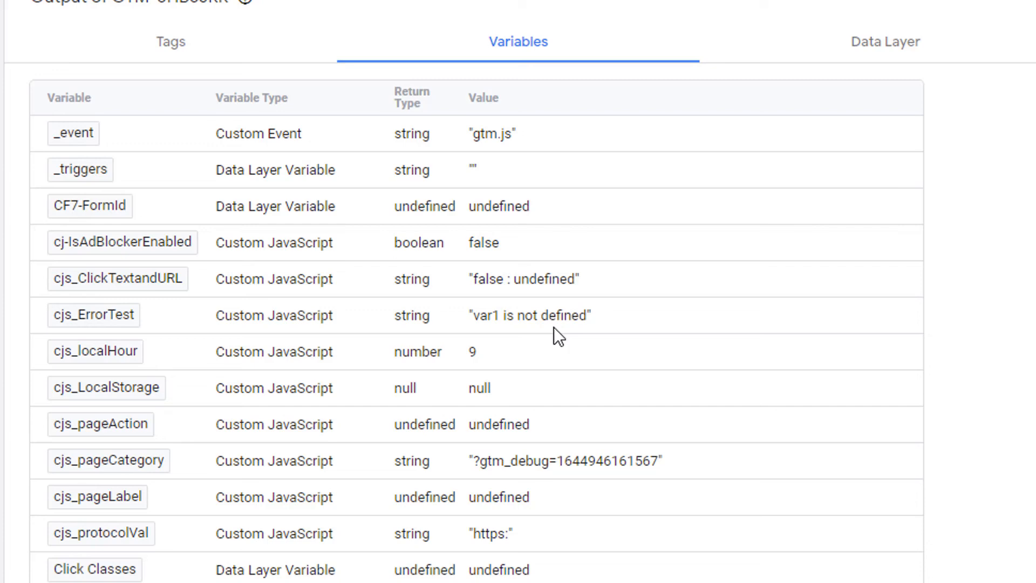
mouse_move(626, 404)
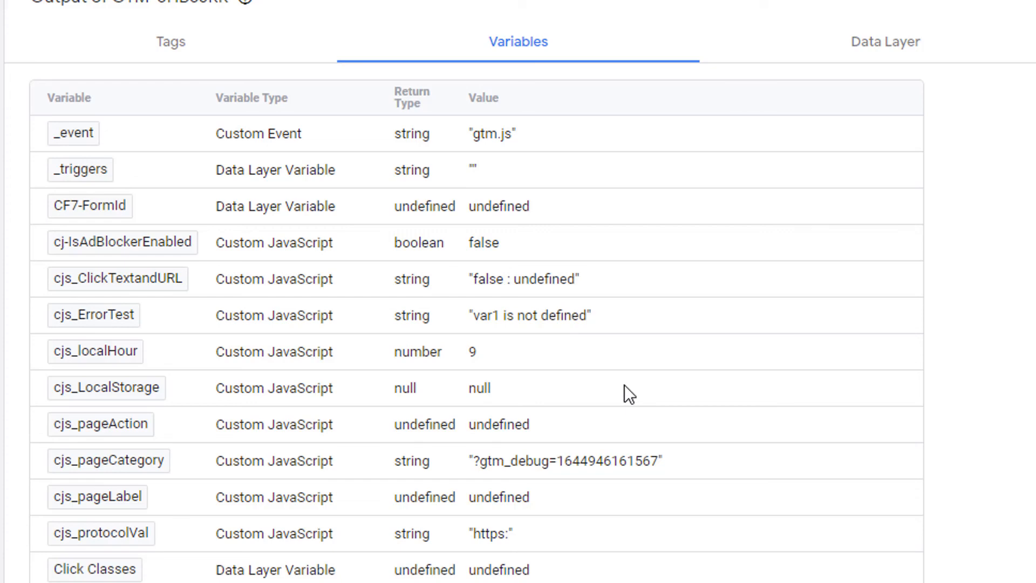
left_click(94, 315)
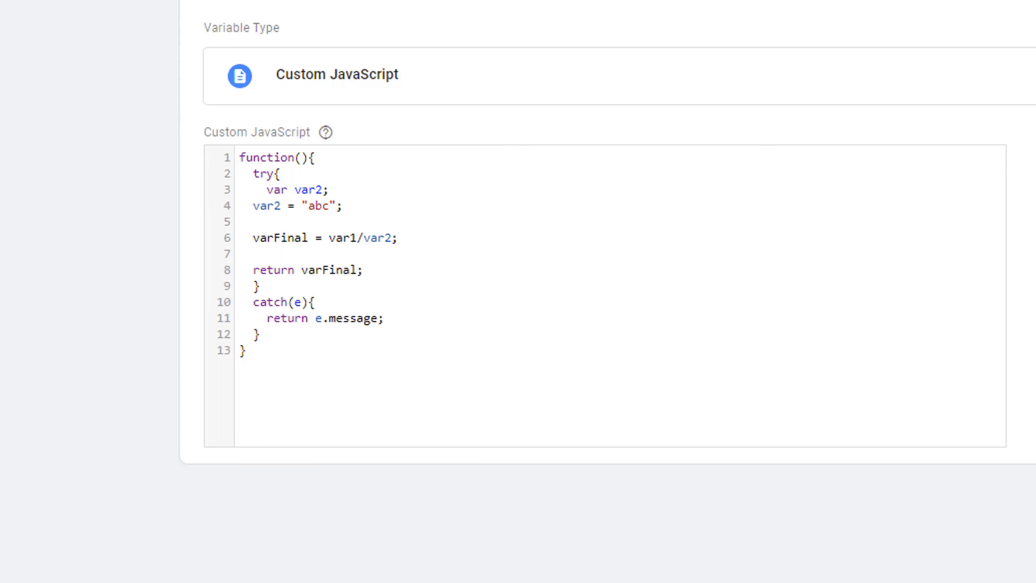